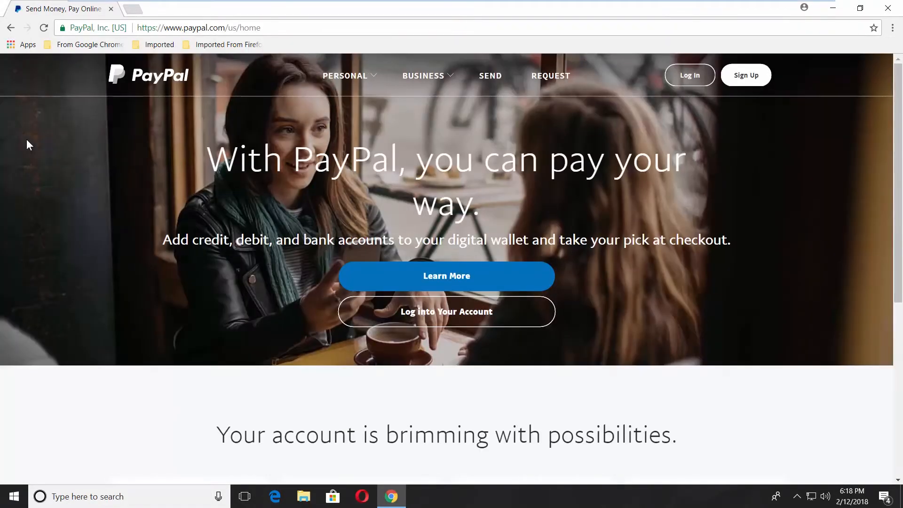
Log in to the PayPal account and reach the Security section of the account settings.
{"action": "left_click", "coordinate": [689, 75]}
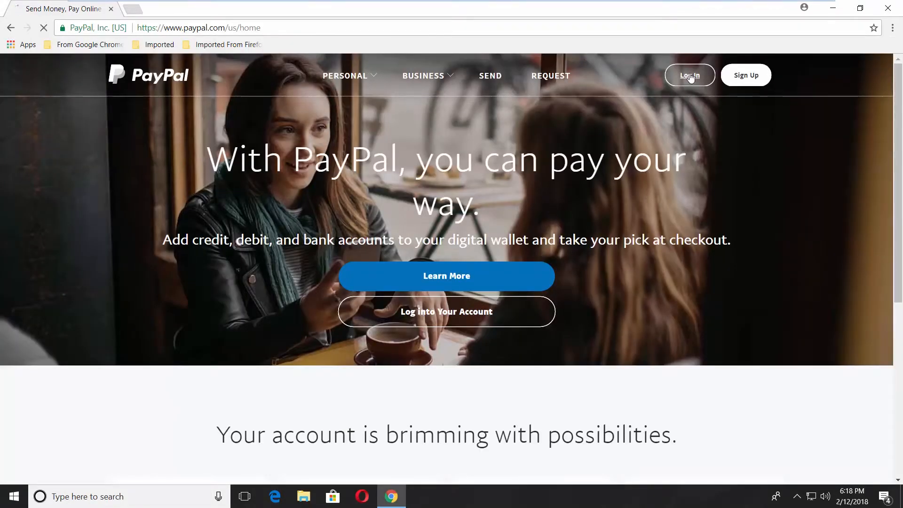
{"action": "left_click", "coordinate": [689, 75]}
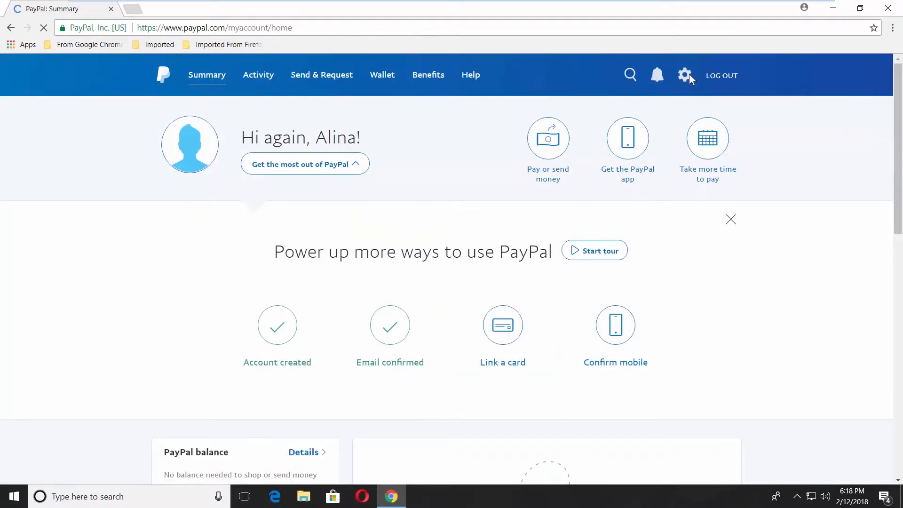
{"action": "left_click", "coordinate": [683, 75]}
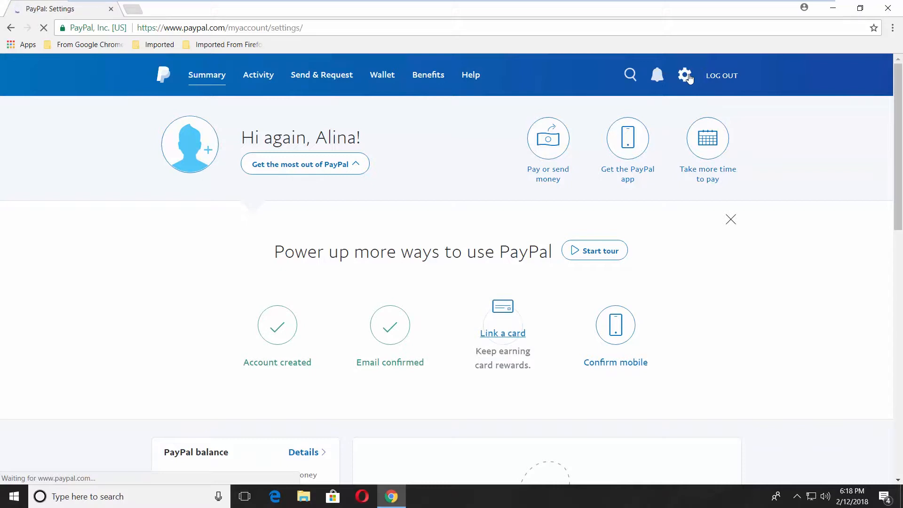
{"action": "left_click", "coordinate": [684, 75]}
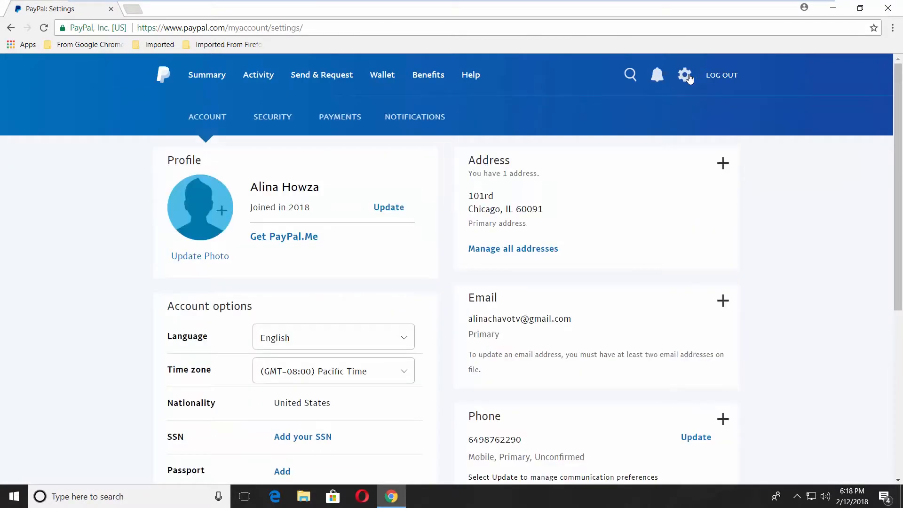
{"action": "left_click", "coordinate": [272, 117]}
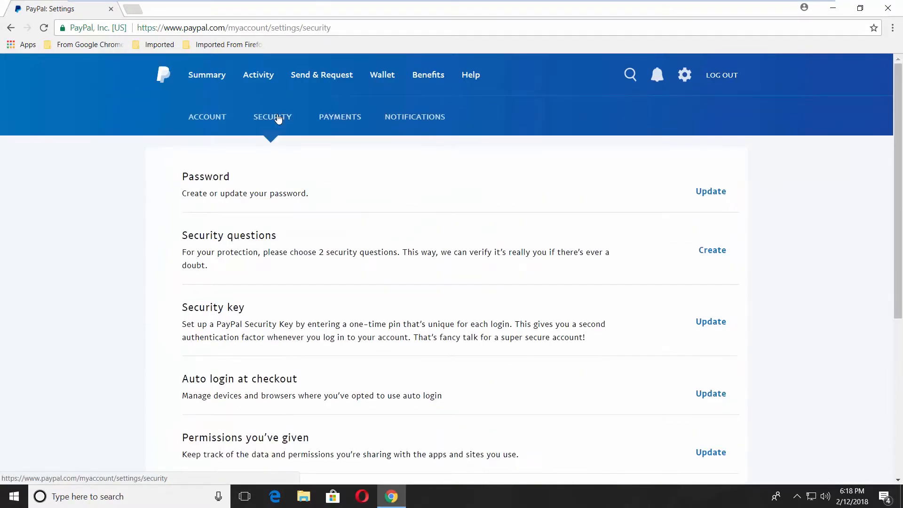
Update the password by entering the current and new passwords, submit it, and dismiss Chrome's save-password prompt.
{"action": "left_click", "coordinate": [711, 191]}
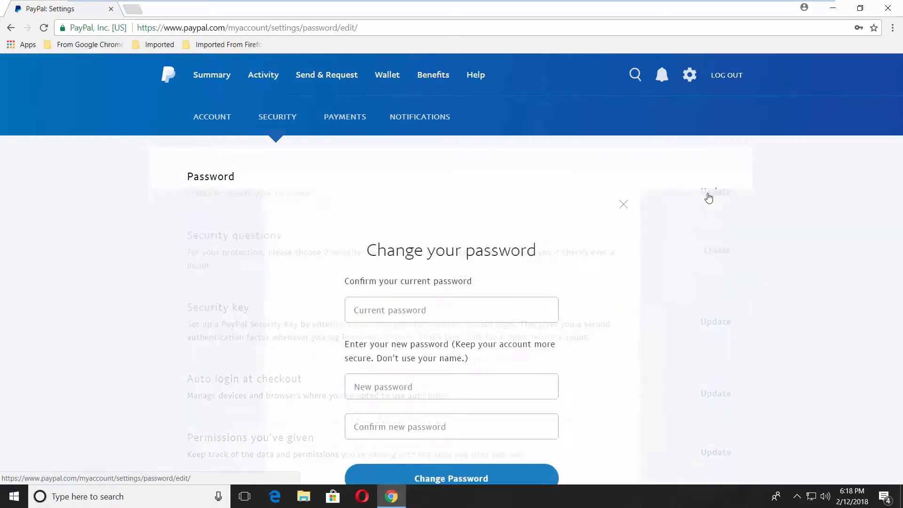
{"action": "type", "text": "•"}
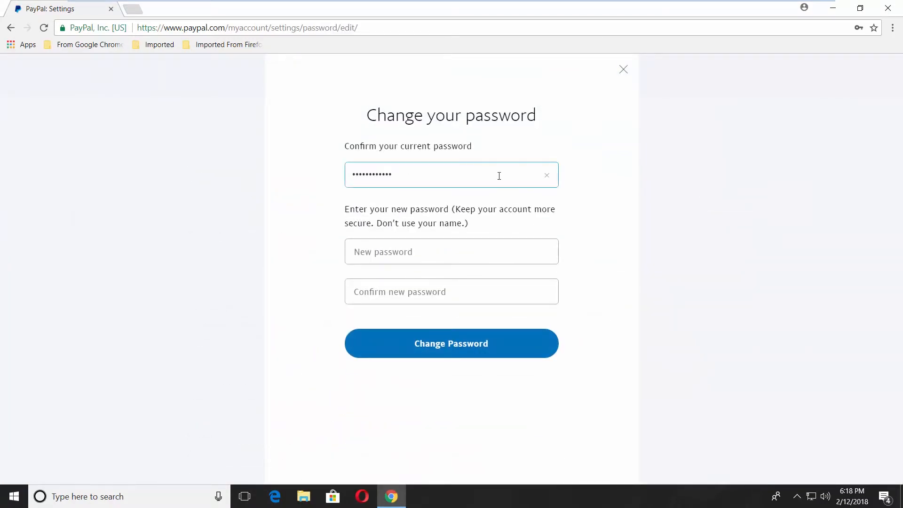
{"action": "type", "text": "••••••"}
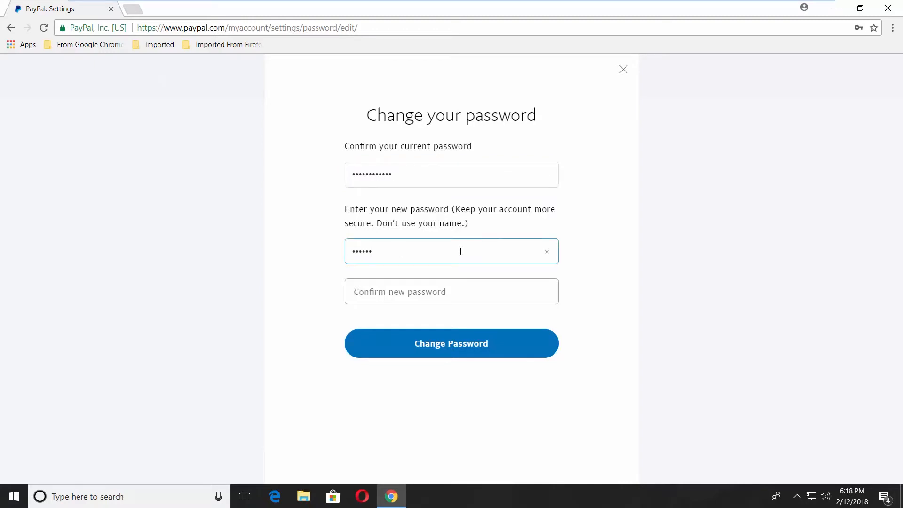
{"action": "type", "text": "••••"}
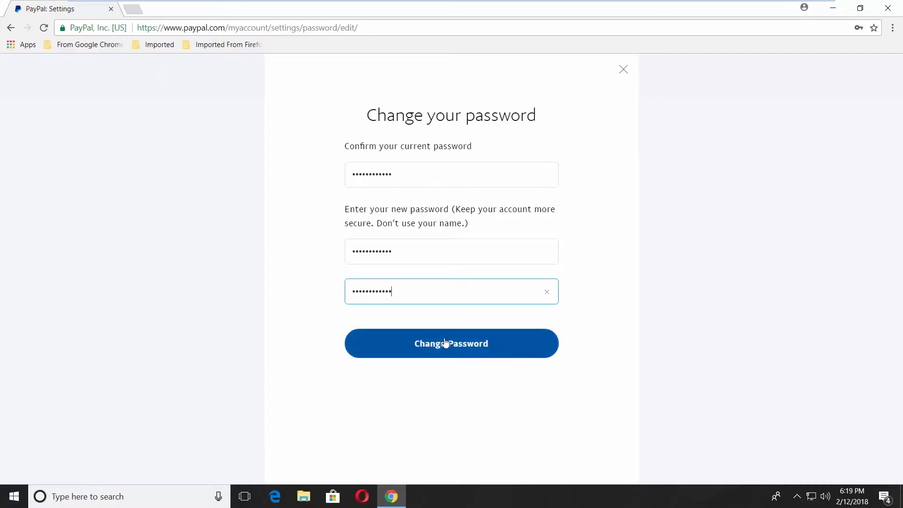
{"action": "left_click", "coordinate": [450, 344]}
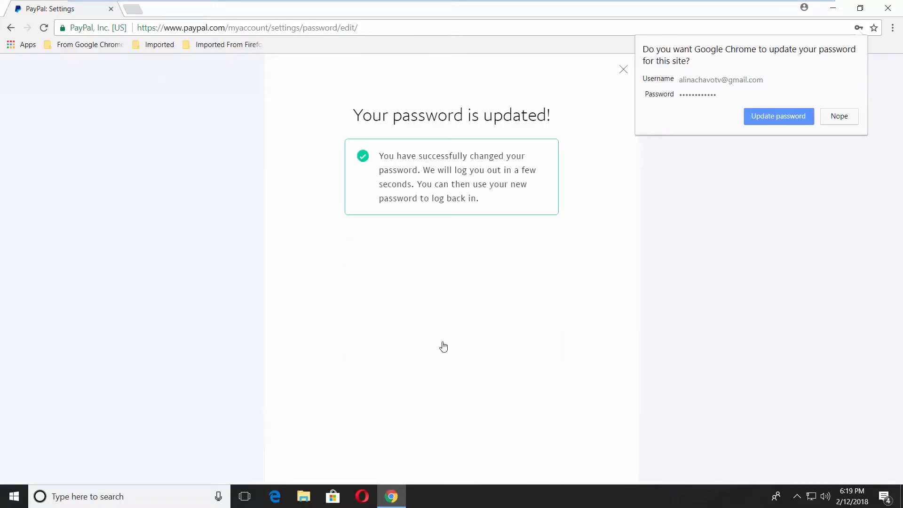
{"action": "left_click", "coordinate": [778, 116]}
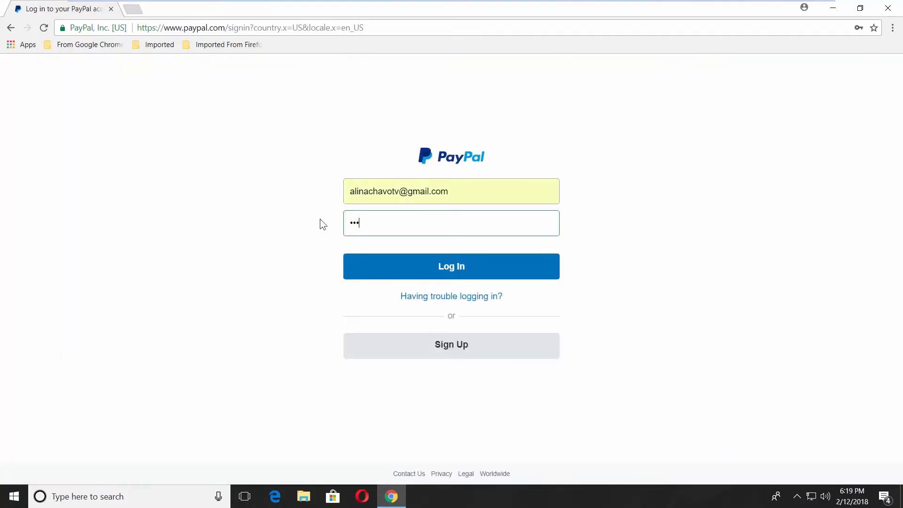
Sign back in with the new password and land on the account summary page.
{"action": "left_click", "coordinate": [451, 266]}
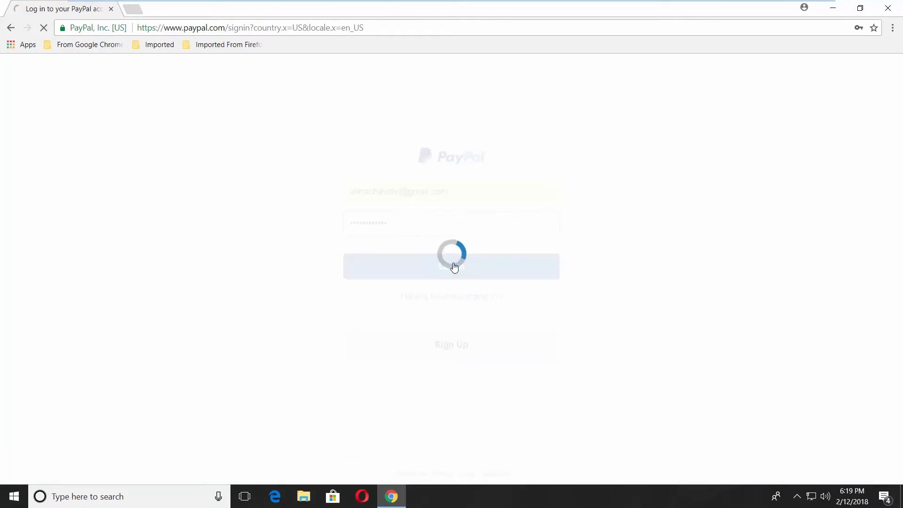
{"action": "left_click", "coordinate": [451, 266]}
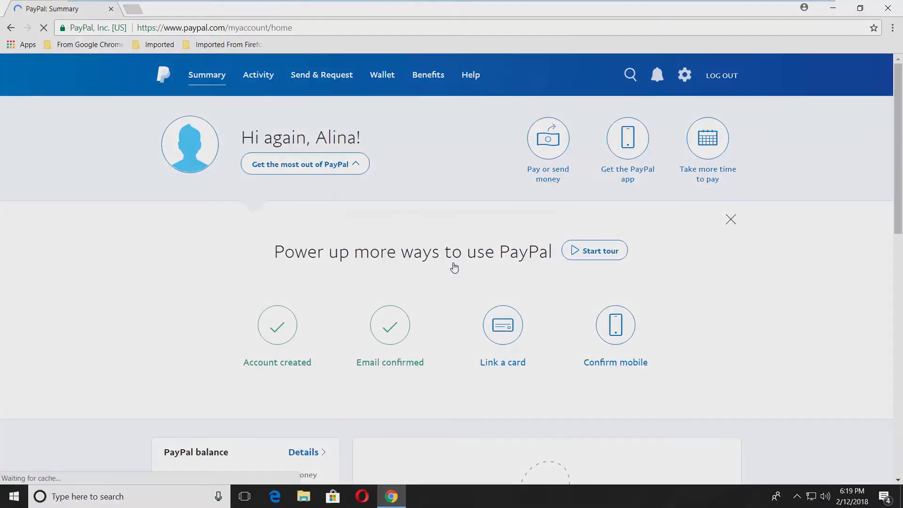